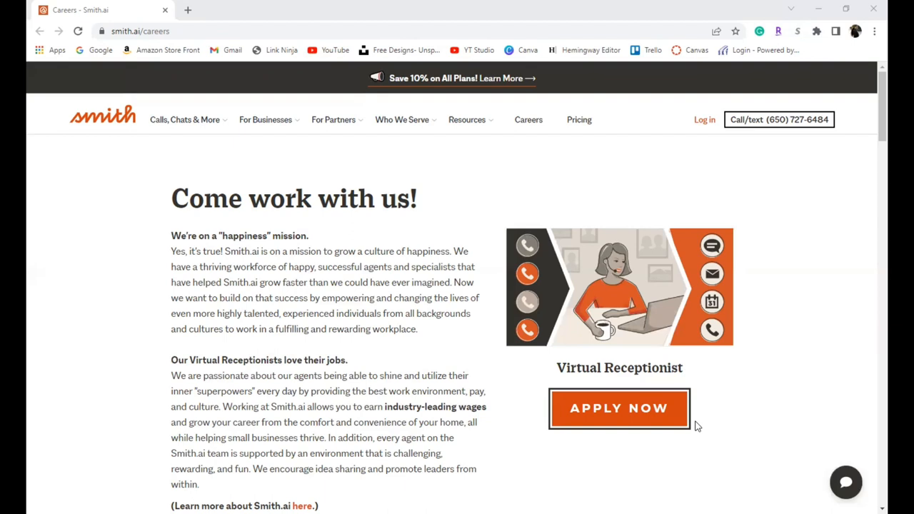
{"action": "mouse_move", "coordinate": [870, 138]}
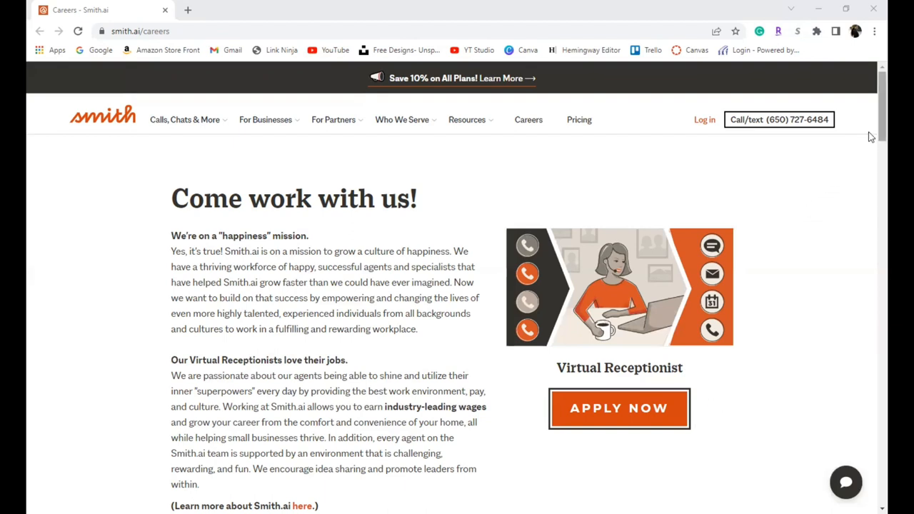
{"action": "scroll", "scroll_direction": "down", "scroll_amount": 3}
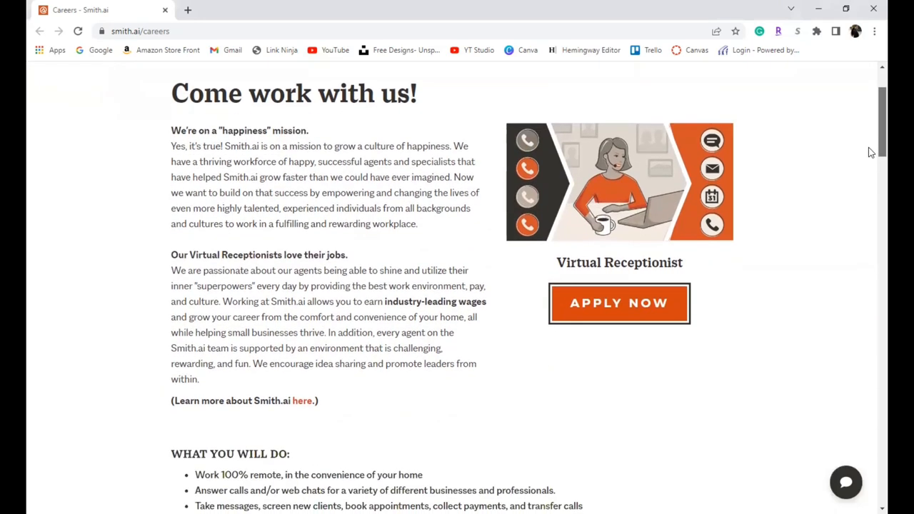
{"action": "scroll", "scroll_direction": "down", "scroll_amount": 3}
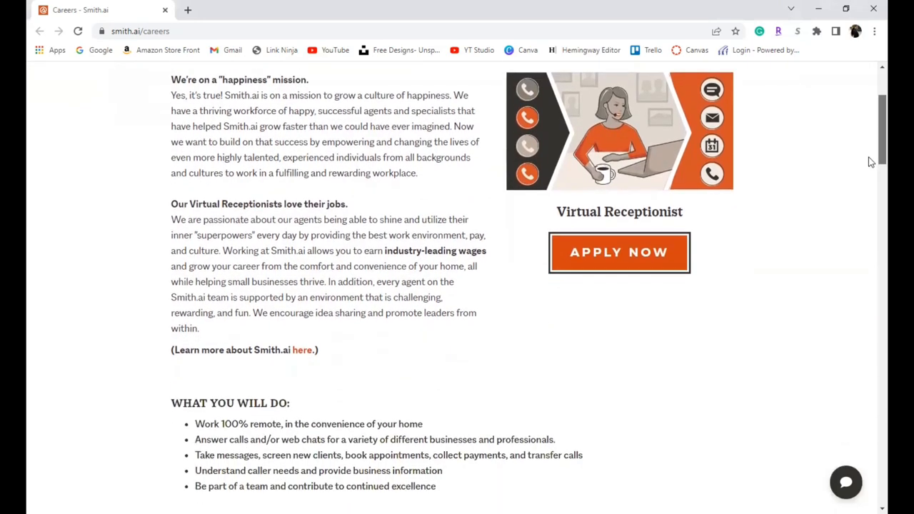
{"action": "scroll", "scroll_direction": "down", "scroll_amount": 3}
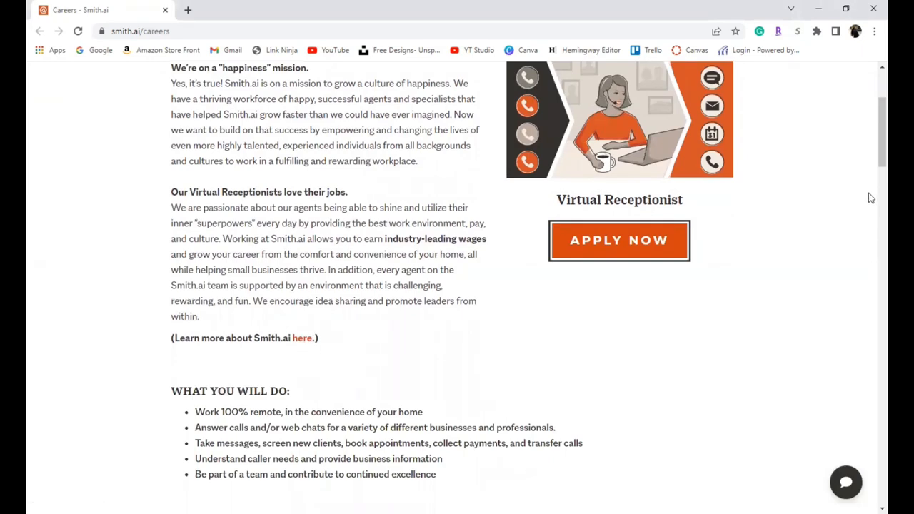
{"action": "scroll", "scroll_direction": "down", "scroll_amount": 3}
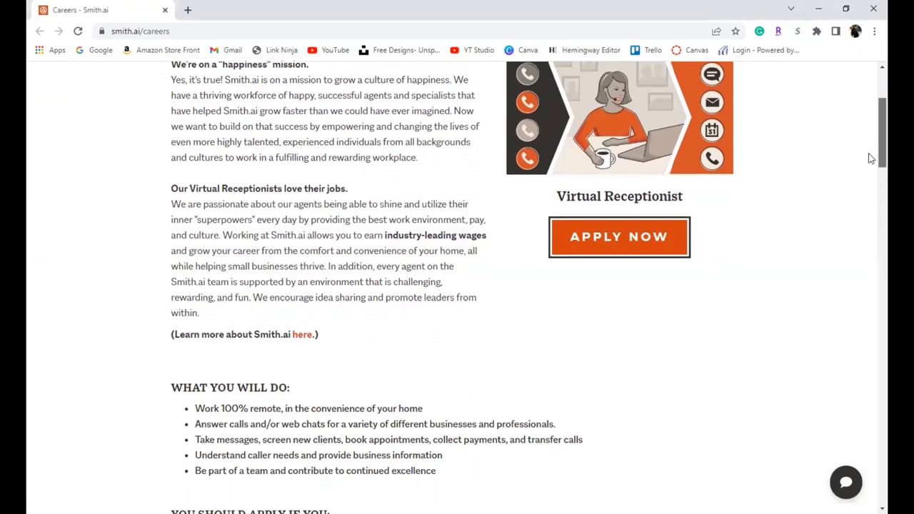
{"action": "scroll", "scroll_direction": "down", "scroll_amount": 3}
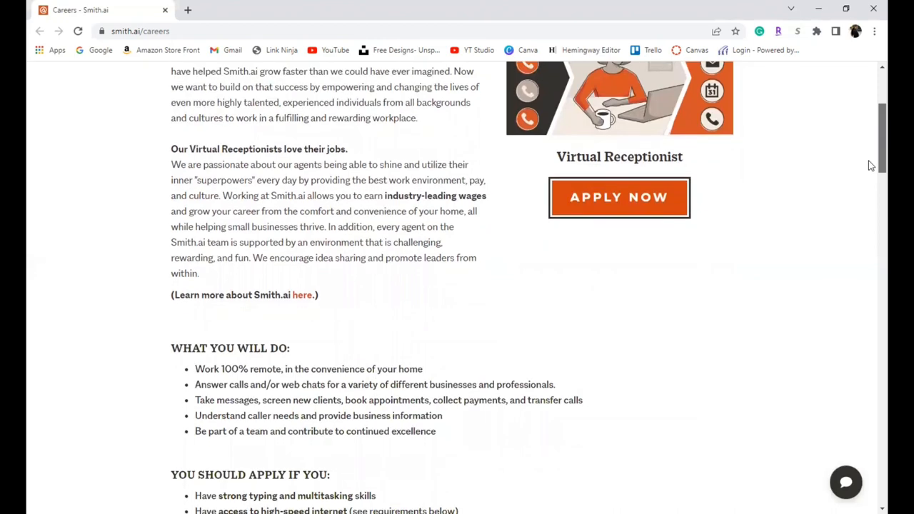
{"action": "scroll", "scroll_direction": "down", "scroll_amount": 3}
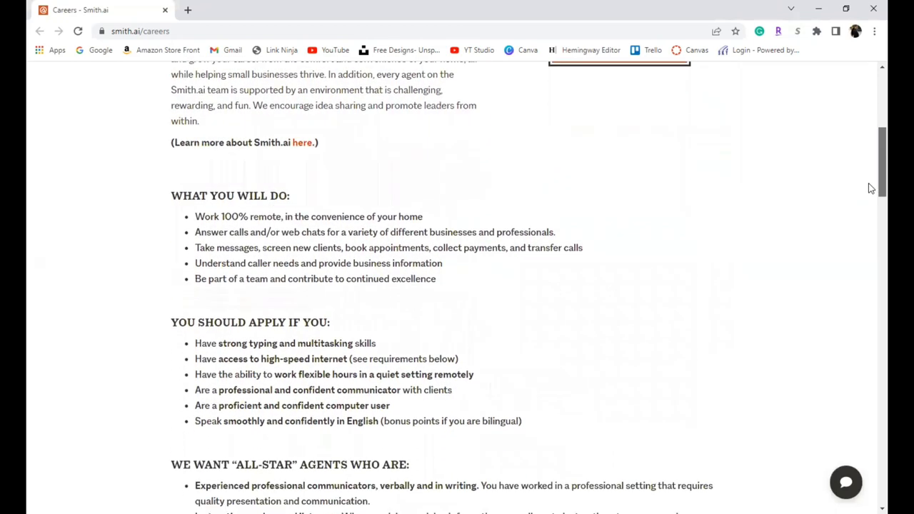
{"action": "scroll", "scroll_direction": "down", "scroll_amount": 3}
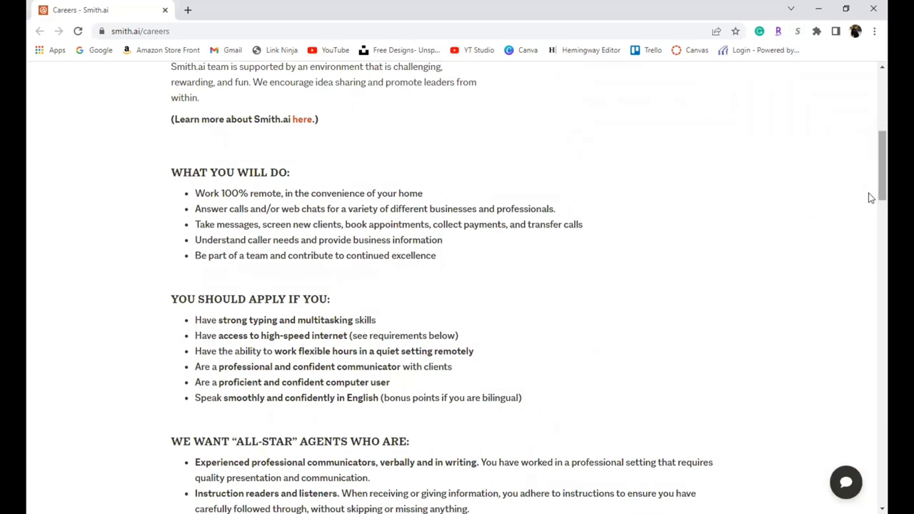
{"action": "scroll", "scroll_direction": "down", "scroll_amount": 3}
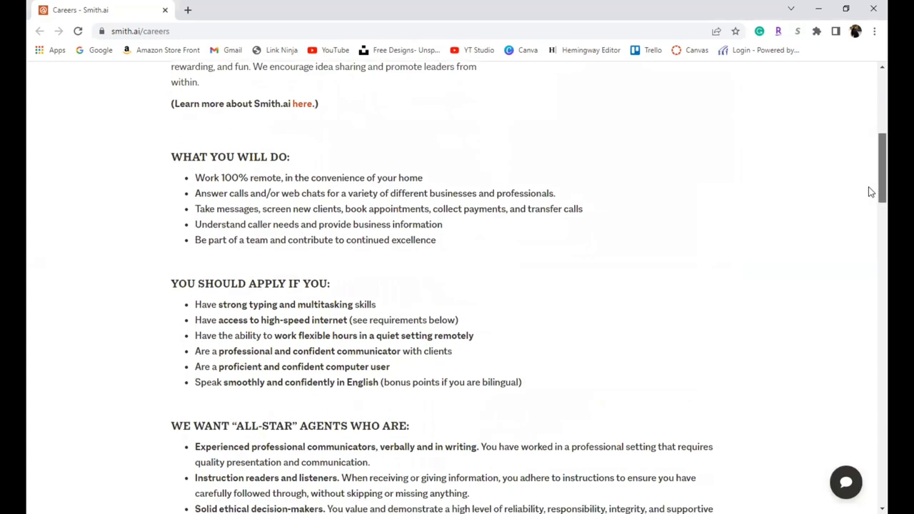
{"action": "scroll", "scroll_direction": "down", "scroll_amount": 3}
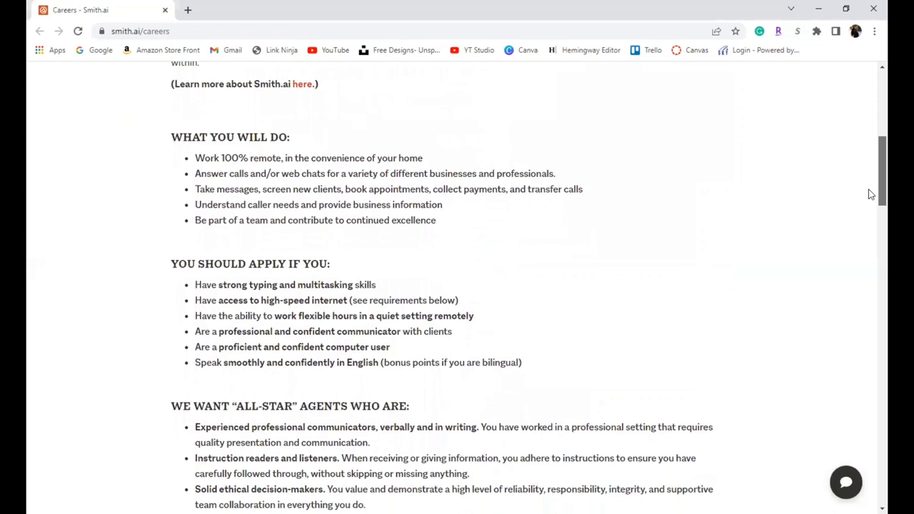
{"action": "scroll", "scroll_direction": "down", "scroll_amount": 3}
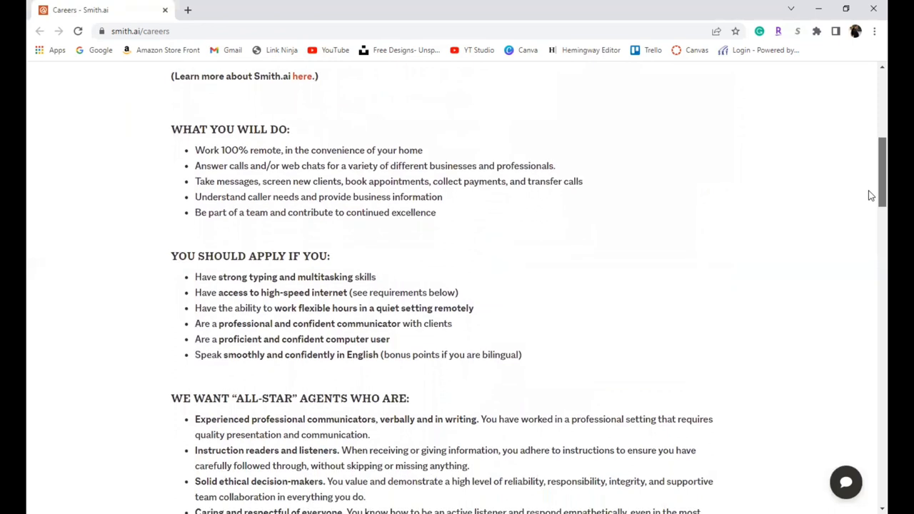
{"action": "scroll", "scroll_direction": "down", "scroll_amount": 3}
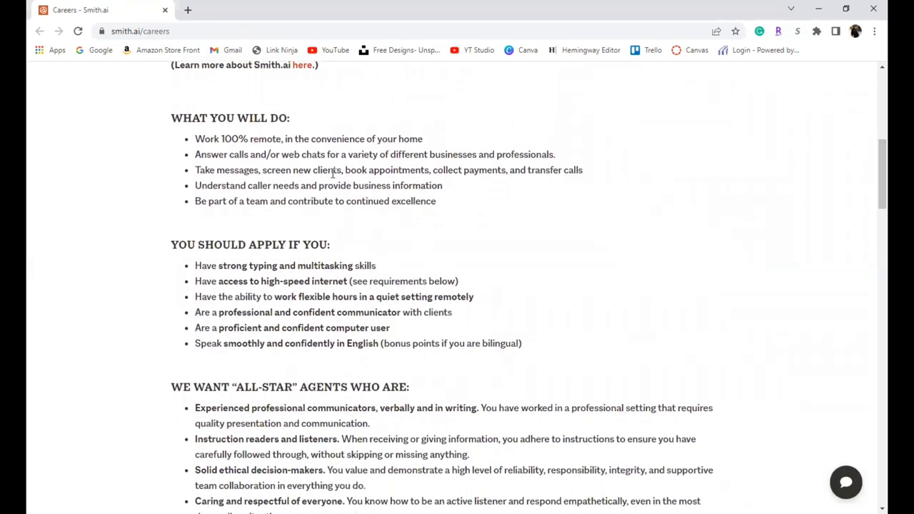
{"action": "mouse_move", "coordinate": [528, 193]}
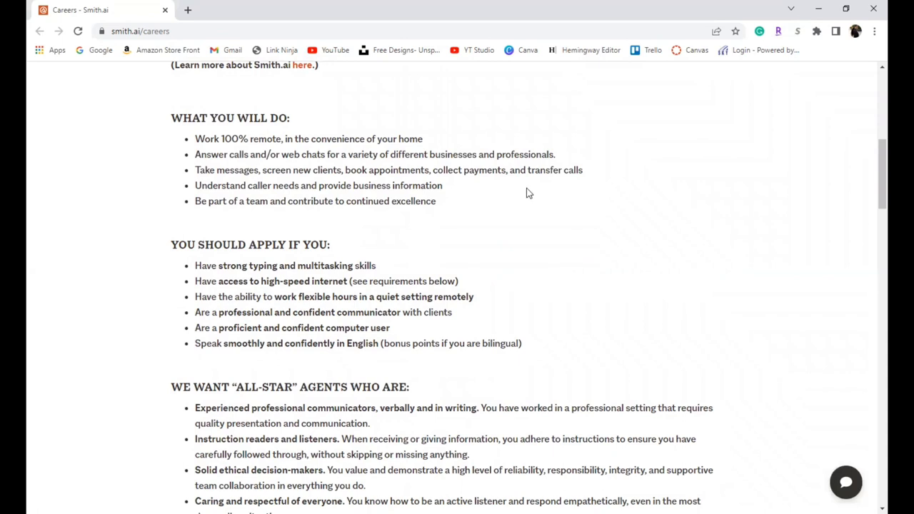
{"action": "mouse_move", "coordinate": [691, 240]}
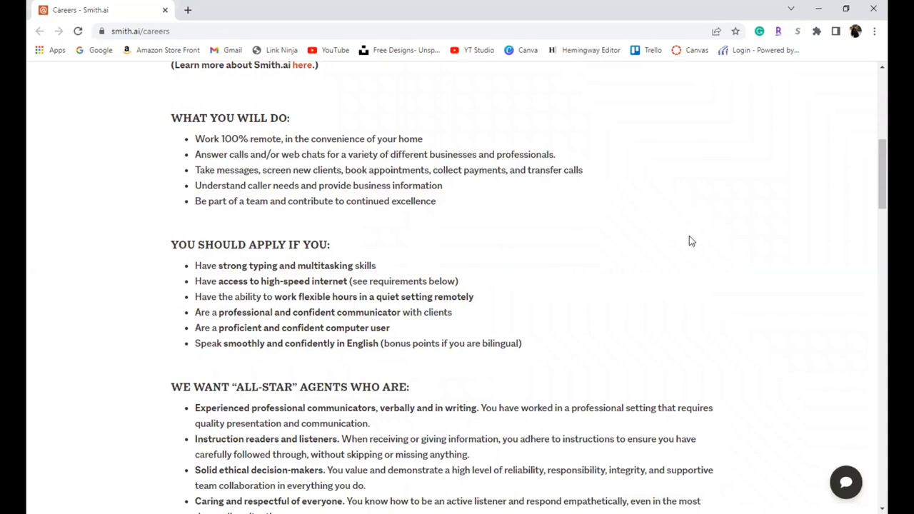
{"action": "mouse_move", "coordinate": [866, 180]}
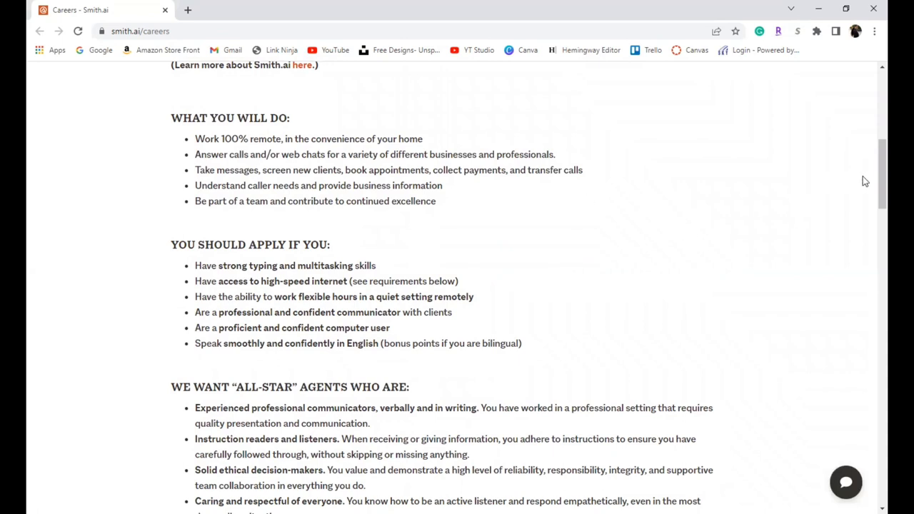
{"action": "scroll", "scroll_direction": "down", "scroll_amount": 3}
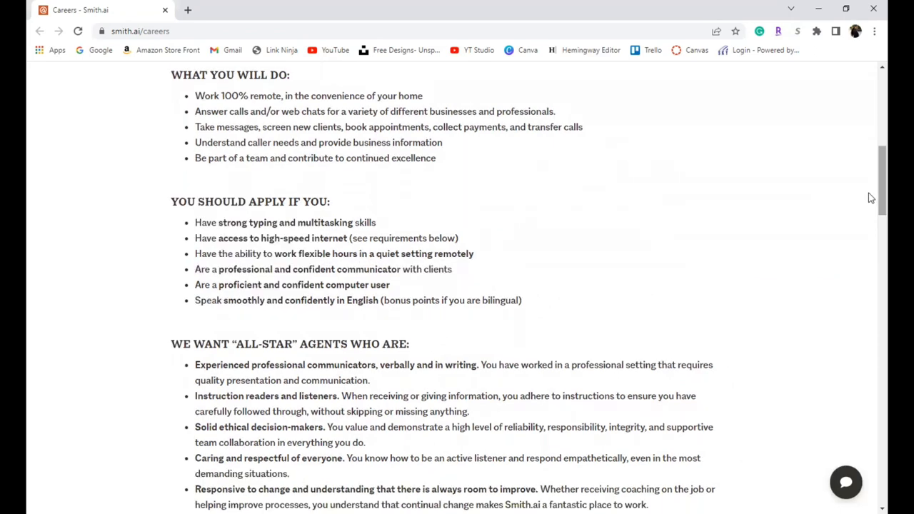
{"action": "scroll", "scroll_direction": "down", "scroll_amount": 3}
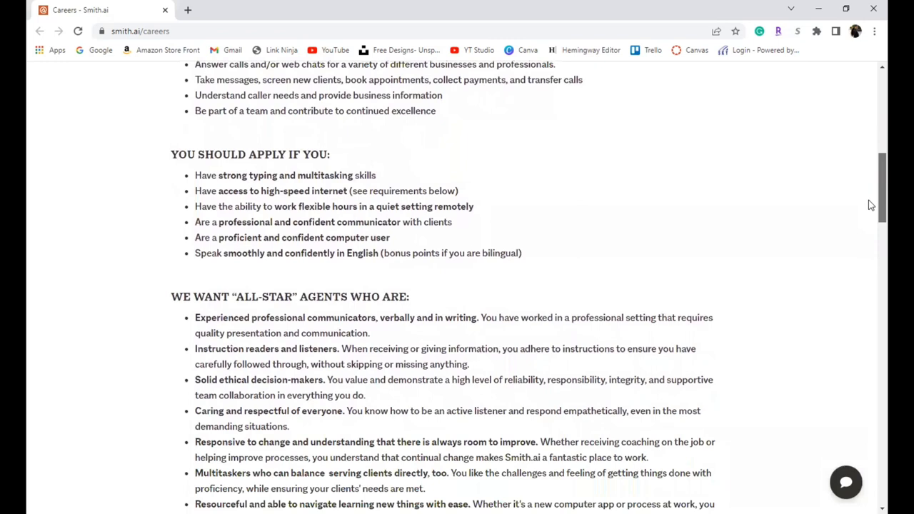
{"action": "scroll", "scroll_direction": "down", "scroll_amount": 3}
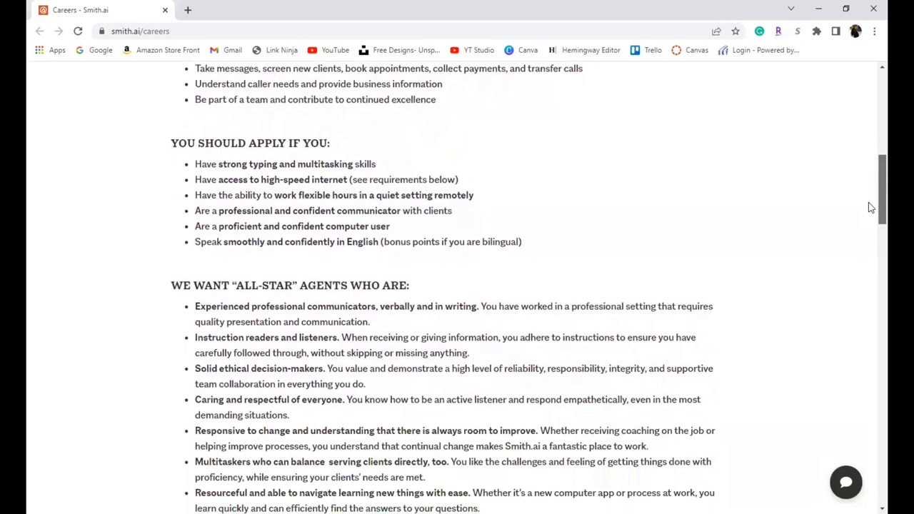
{"action": "scroll", "scroll_direction": "down", "scroll_amount": 3}
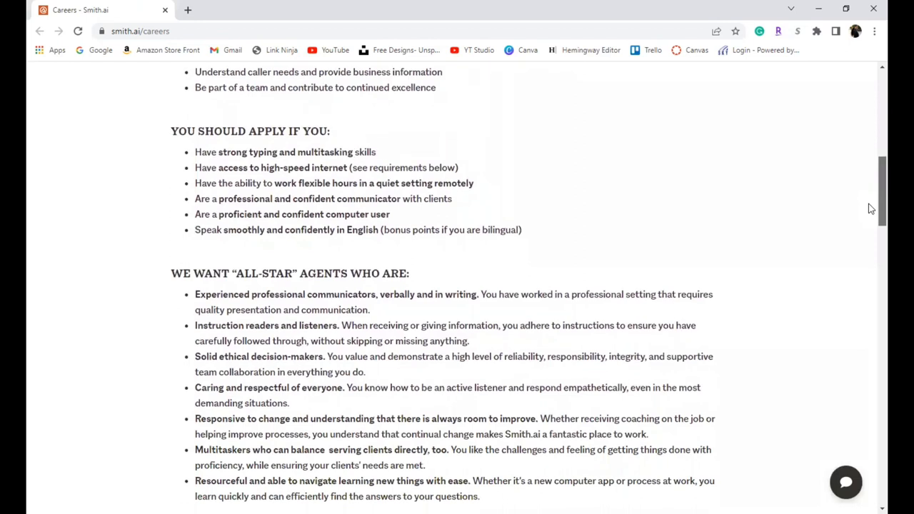
{"action": "scroll", "scroll_direction": "down", "scroll_amount": 3}
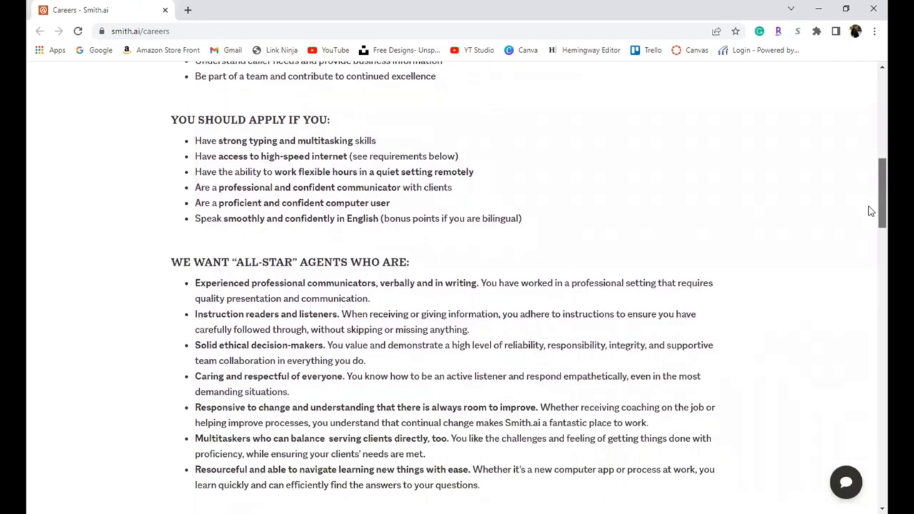
{"action": "scroll", "scroll_direction": "down", "scroll_amount": 3}
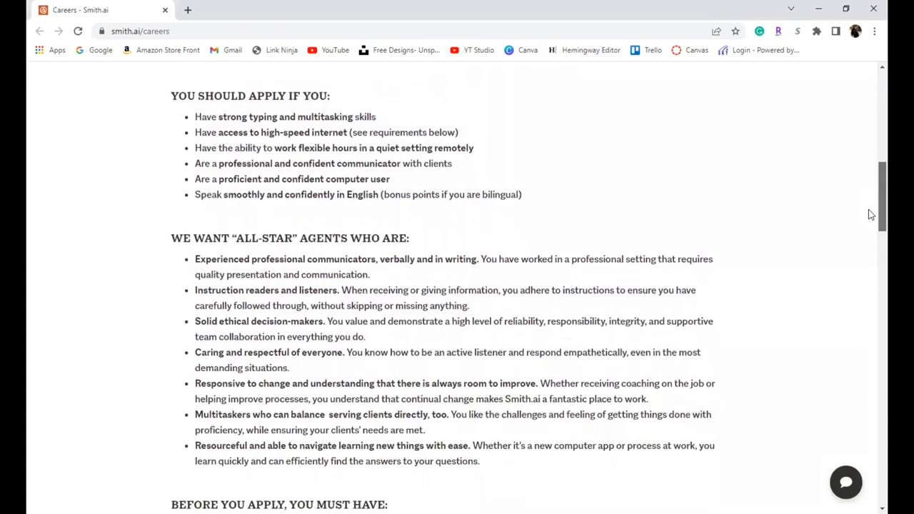
{"action": "scroll", "scroll_direction": "down", "scroll_amount": 3}
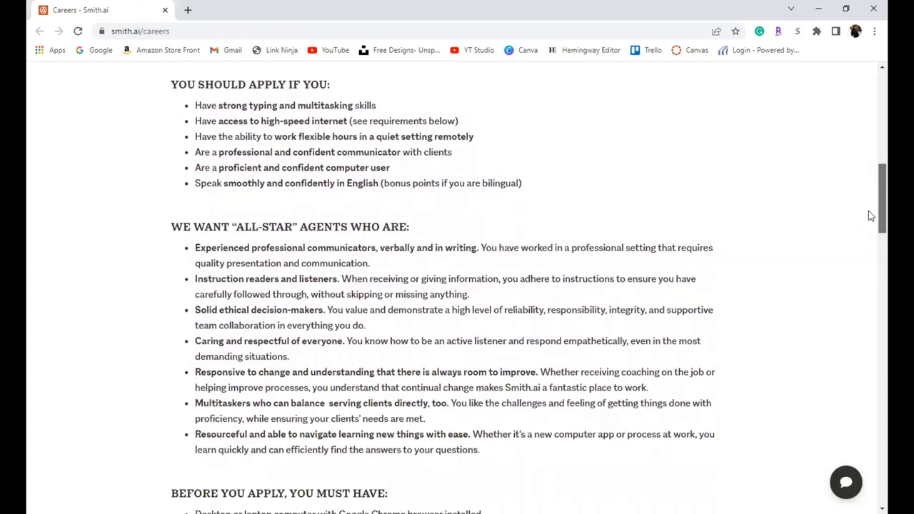
{"action": "scroll", "scroll_direction": "down", "scroll_amount": 3}
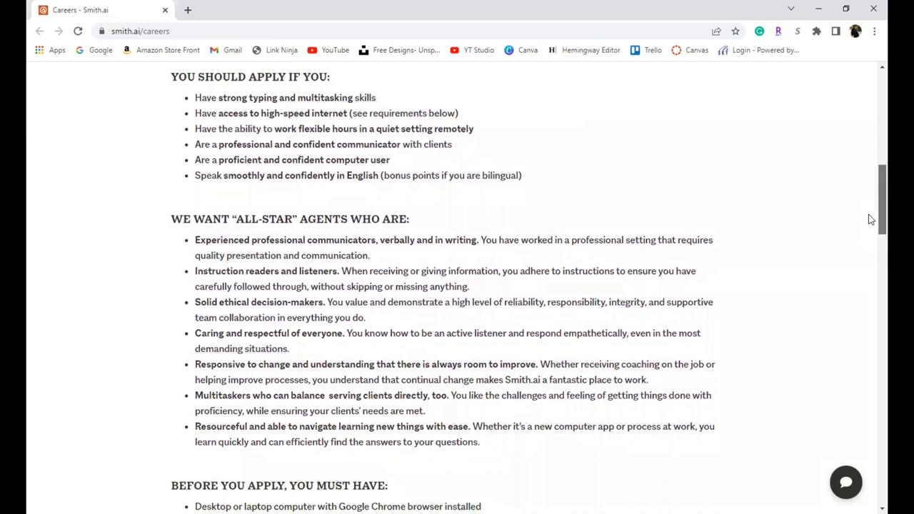
{"action": "scroll", "scroll_direction": "down", "scroll_amount": 3}
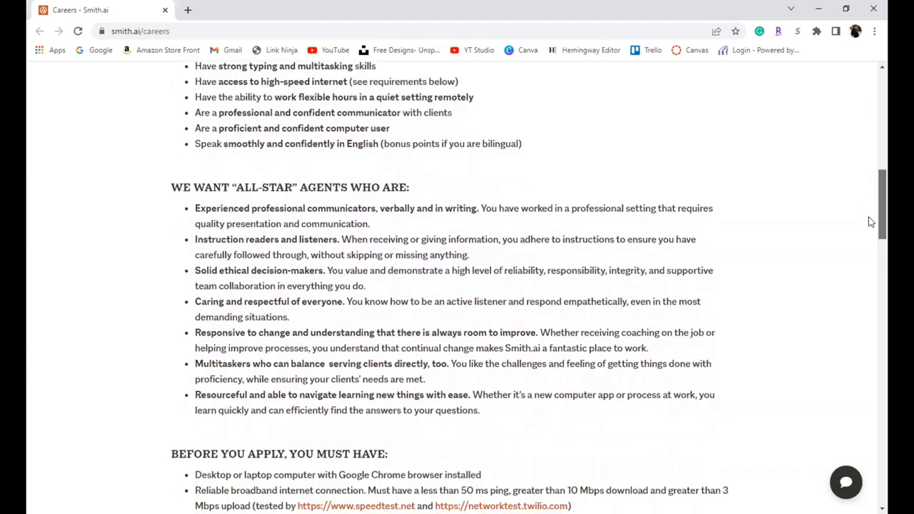
{"action": "scroll", "scroll_direction": "down", "scroll_amount": 3}
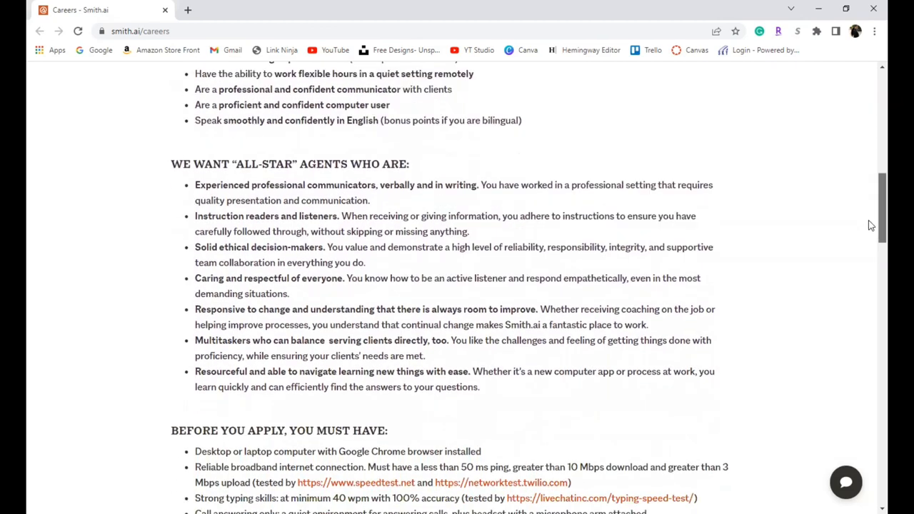
{"action": "scroll", "scroll_direction": "down", "scroll_amount": 3}
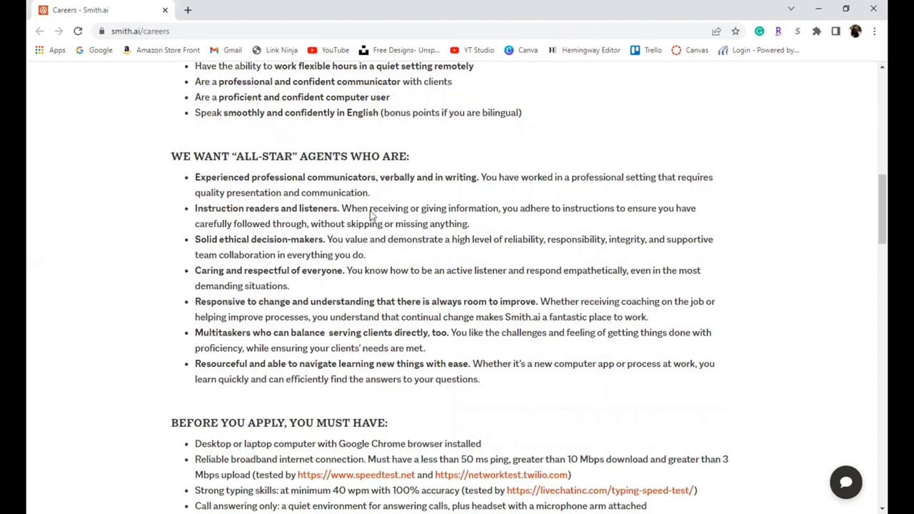
{"action": "mouse_move", "coordinate": [871, 261]}
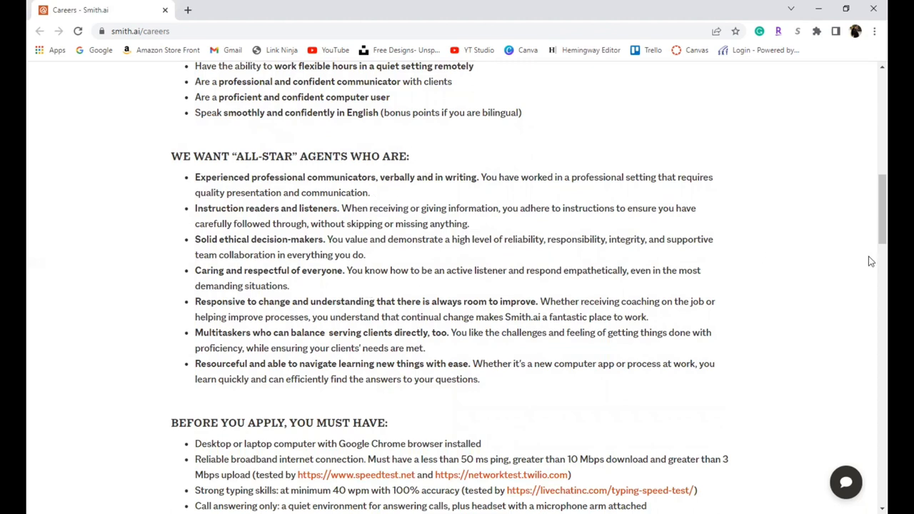
{"action": "mouse_move", "coordinate": [871, 217]}
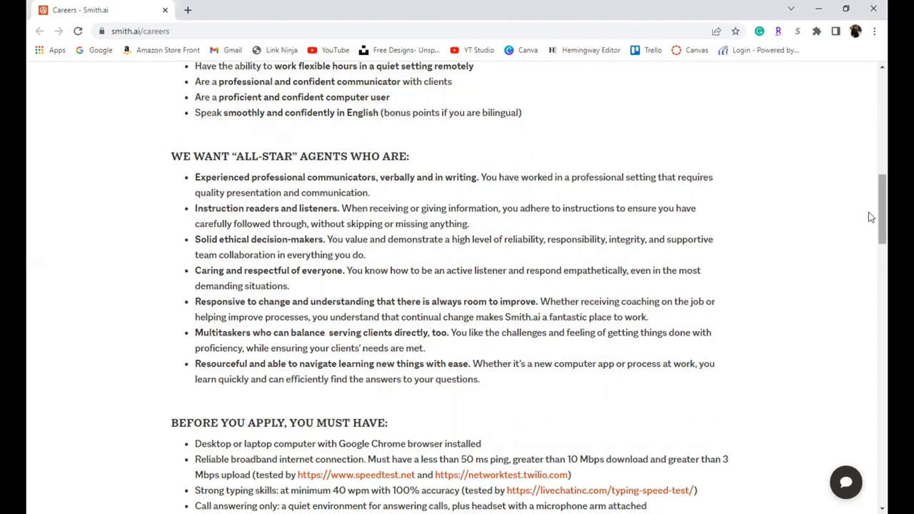
{"action": "scroll", "scroll_direction": "down", "scroll_amount": 3}
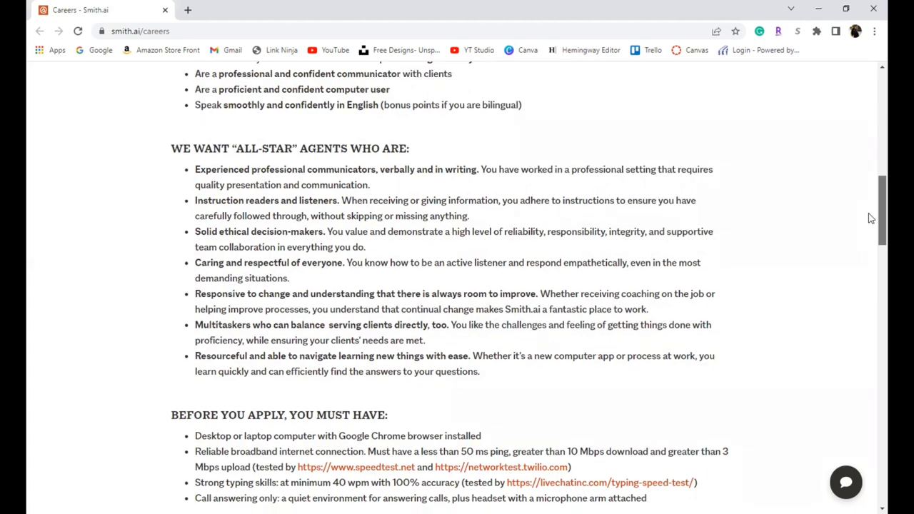
{"action": "scroll", "scroll_direction": "down", "scroll_amount": 3}
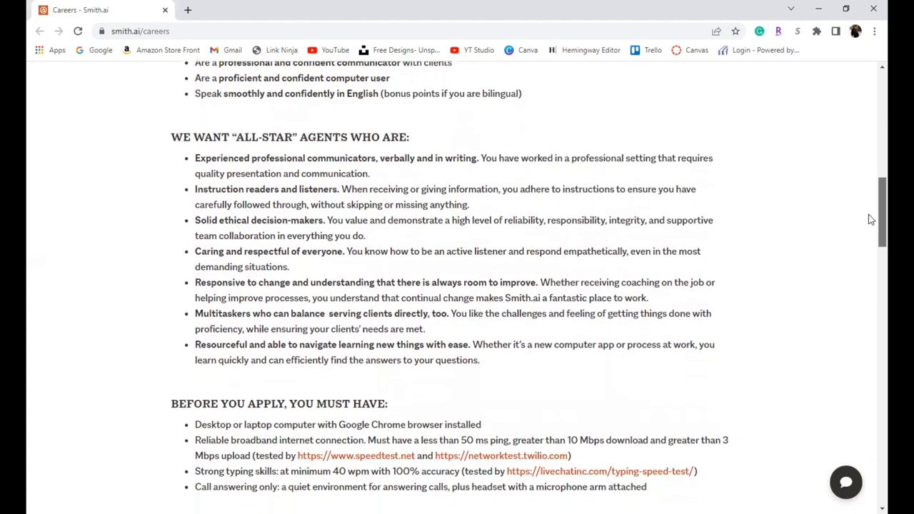
{"action": "scroll", "scroll_direction": "down", "scroll_amount": 3}
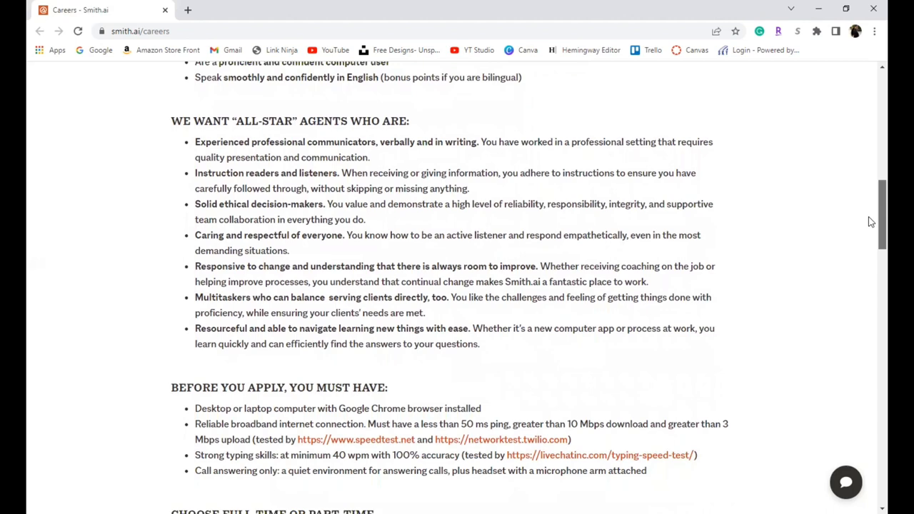
{"action": "scroll", "scroll_direction": "down", "scroll_amount": 3}
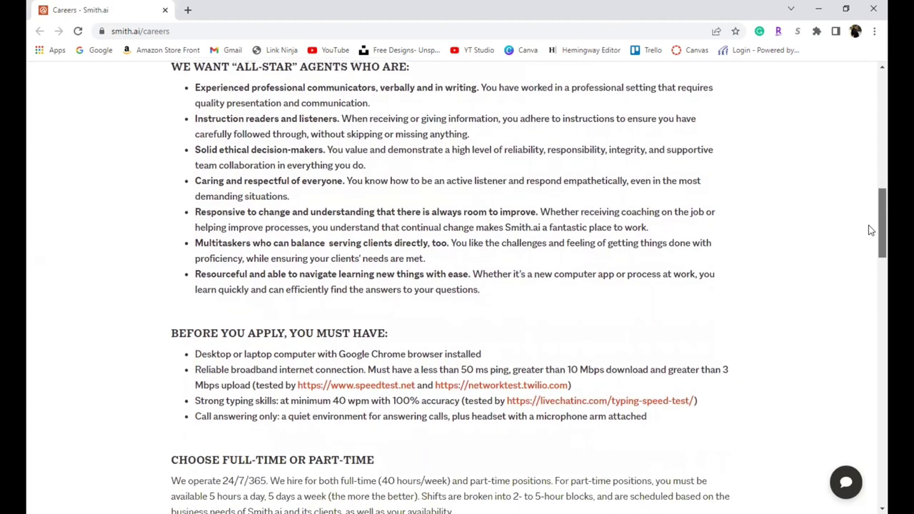
{"action": "scroll", "scroll_direction": "down", "scroll_amount": 3}
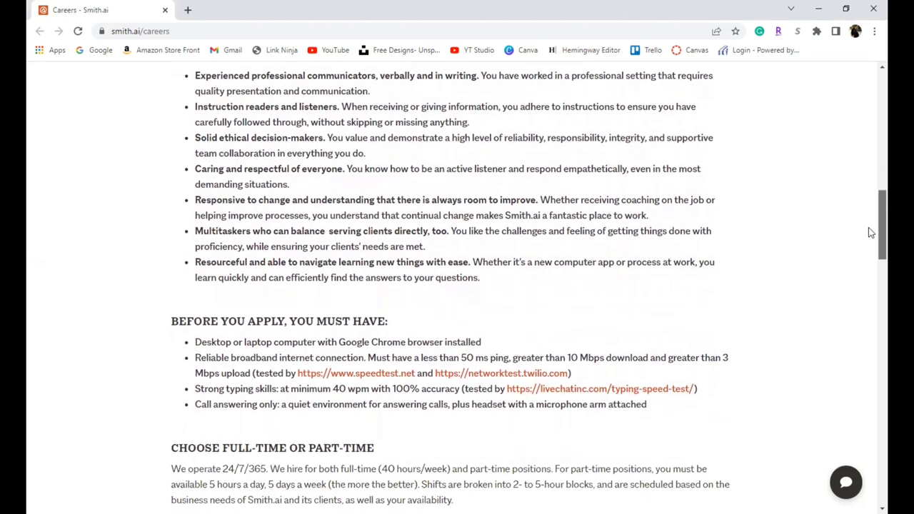
{"action": "scroll", "scroll_direction": "down", "scroll_amount": 3}
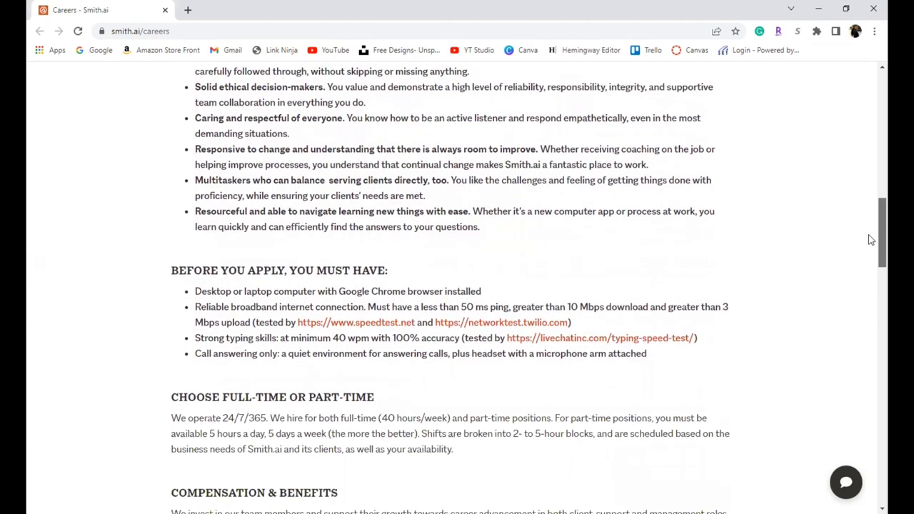
{"action": "scroll", "scroll_direction": "down", "scroll_amount": 3}
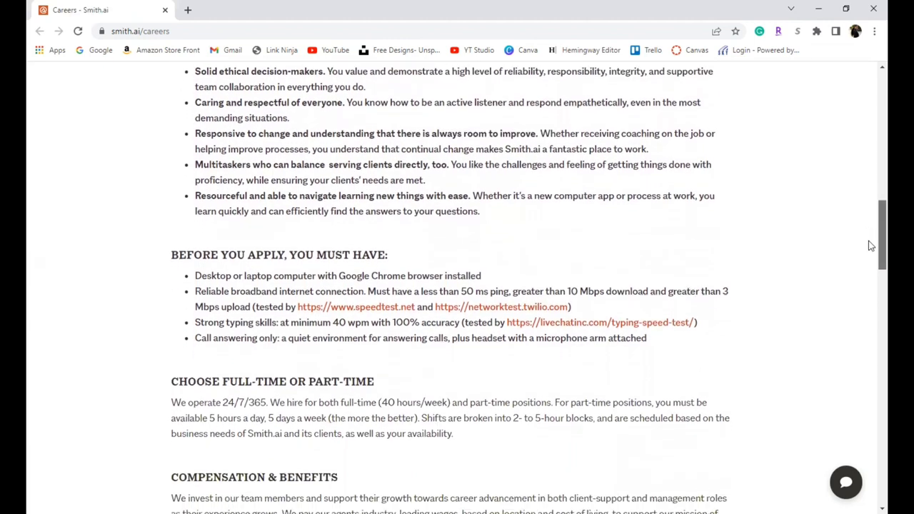
{"action": "scroll", "scroll_direction": "down", "scroll_amount": 3}
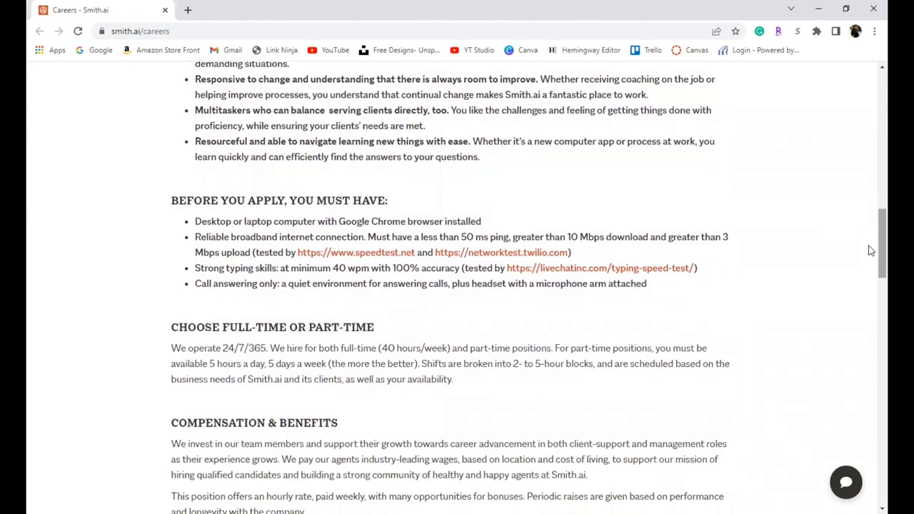
{"action": "scroll", "scroll_direction": "down", "scroll_amount": 3}
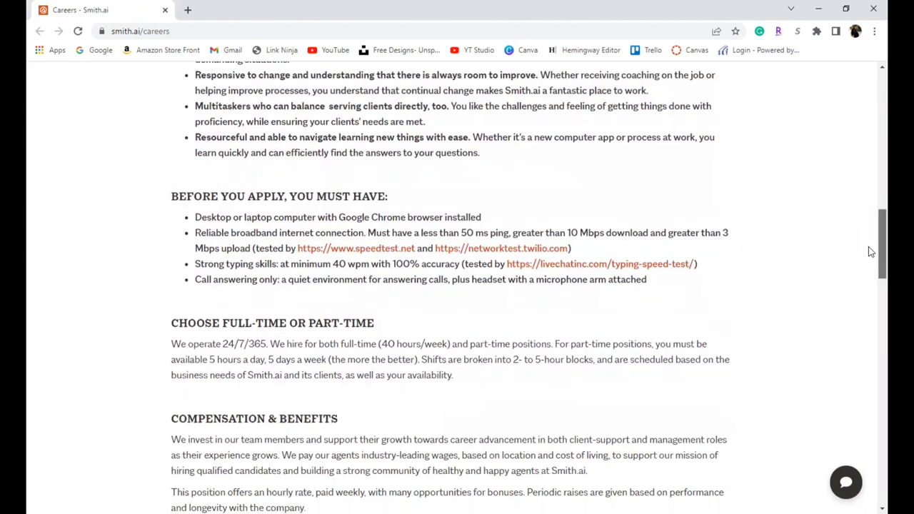
{"action": "scroll", "scroll_direction": "down", "scroll_amount": 3}
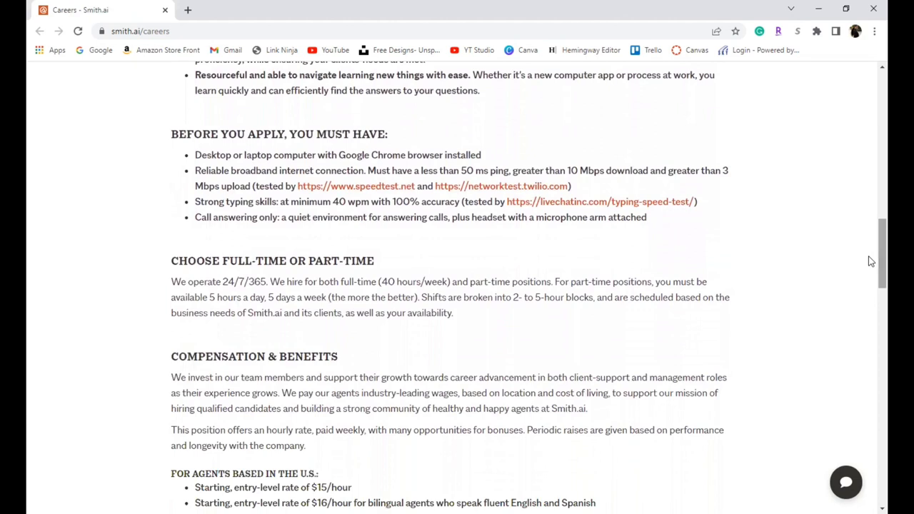
{"action": "mouse_move", "coordinate": [536, 199]}
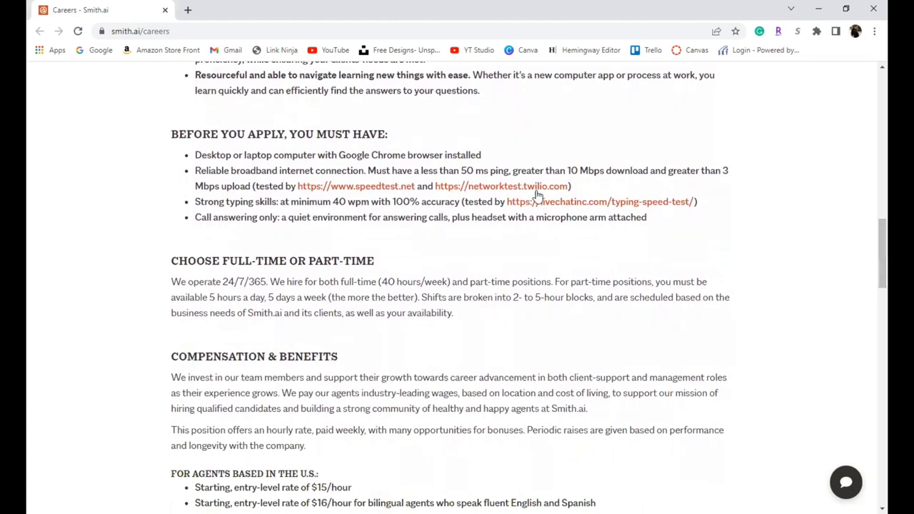
{"action": "mouse_move", "coordinate": [833, 266]}
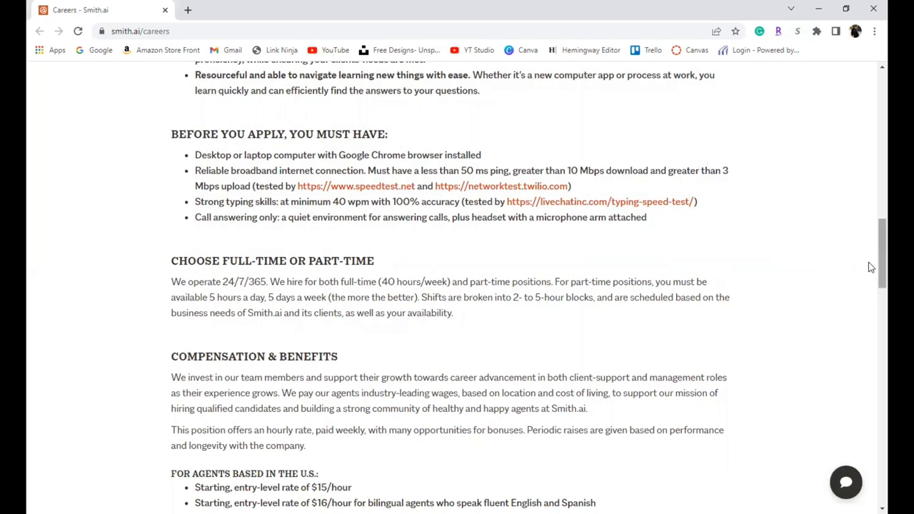
{"action": "scroll", "scroll_direction": "down", "scroll_amount": 3}
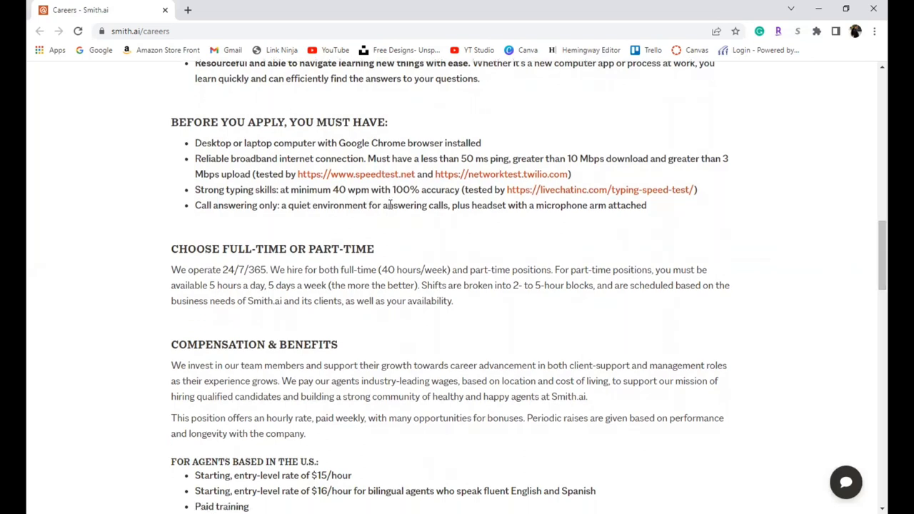
{"action": "mouse_move", "coordinate": [600, 253]}
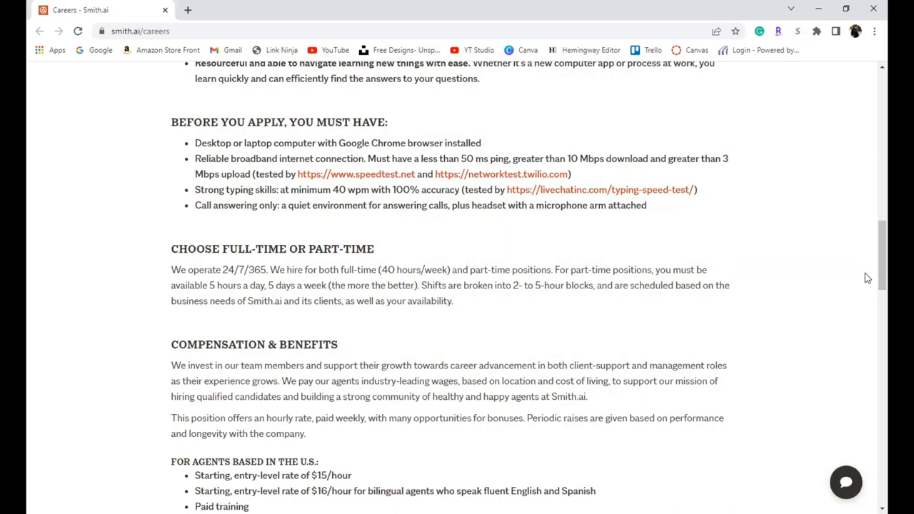
{"action": "mouse_move", "coordinate": [871, 280]}
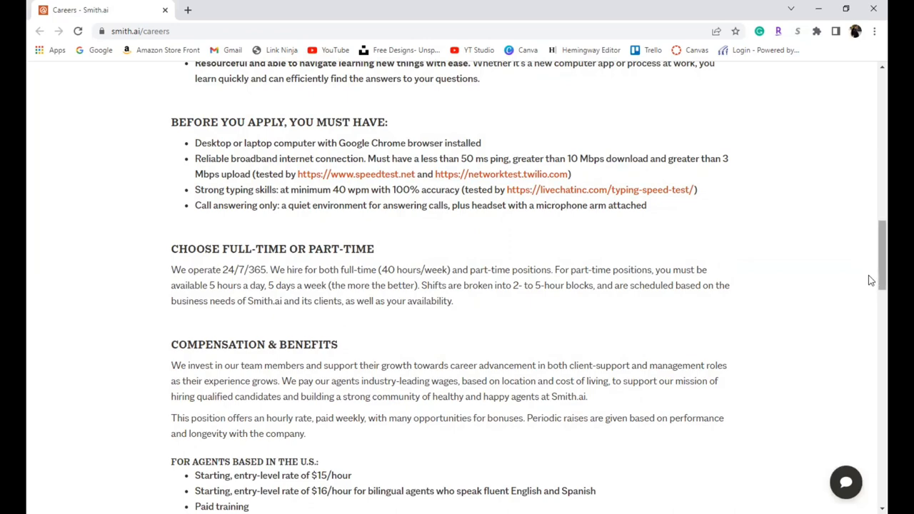
{"action": "scroll", "scroll_direction": "down", "scroll_amount": 3}
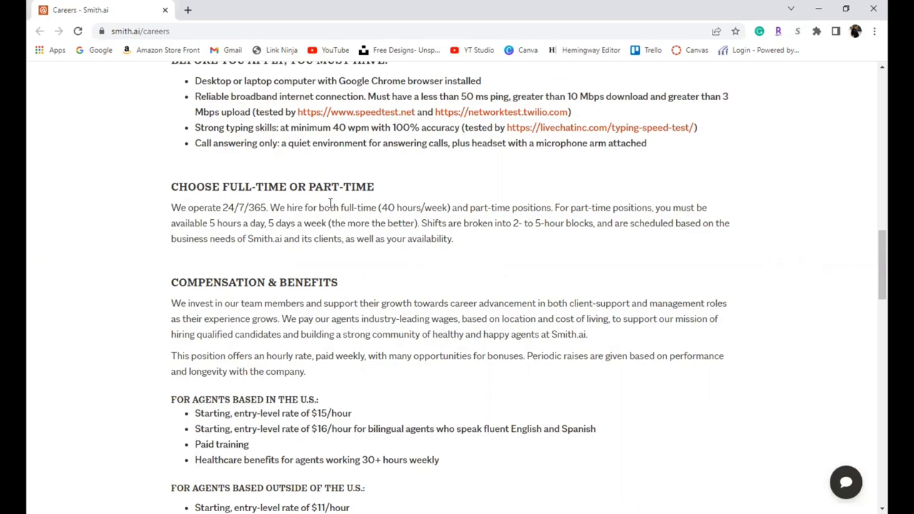
{"action": "mouse_move", "coordinate": [849, 317]}
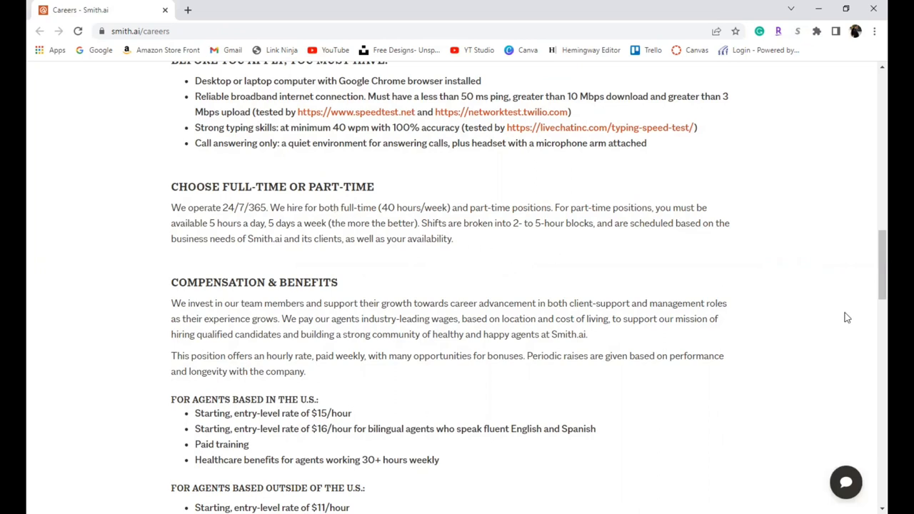
{"action": "mouse_move", "coordinate": [871, 292]}
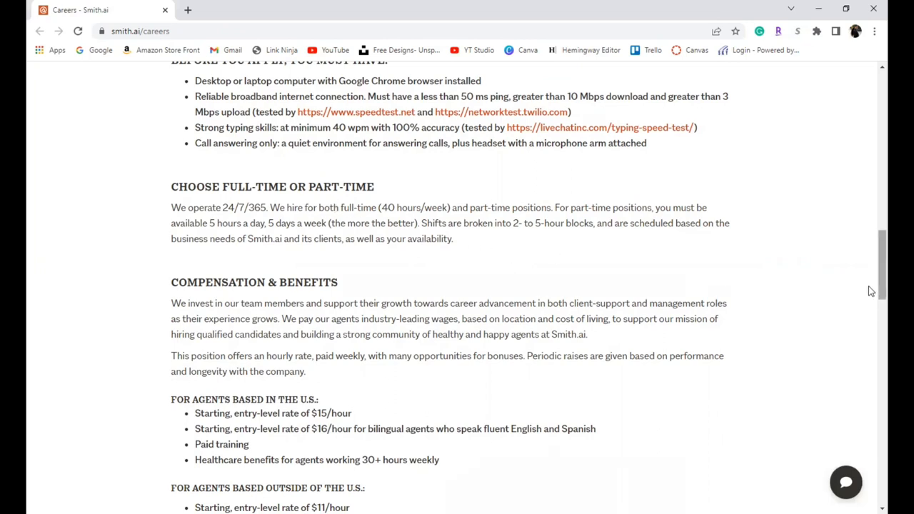
{"action": "scroll", "scroll_direction": "down", "scroll_amount": 3}
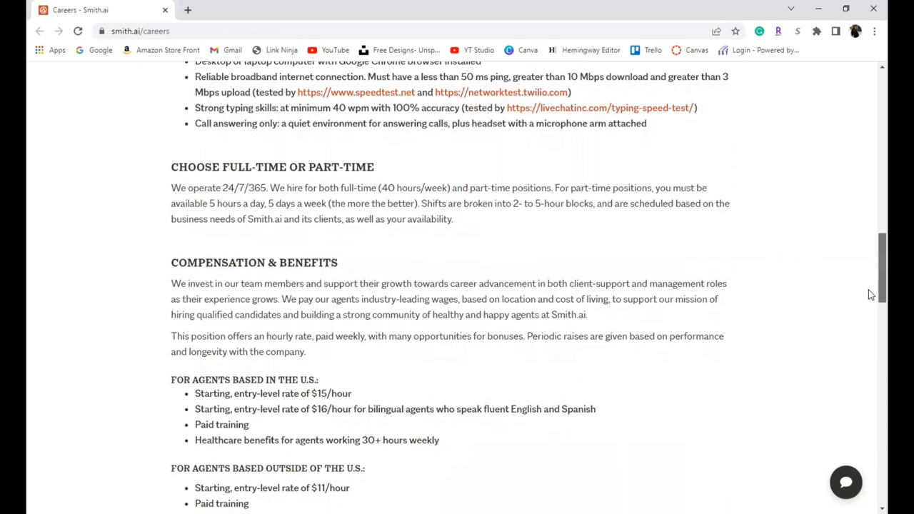
{"action": "scroll", "scroll_direction": "down", "scroll_amount": 3}
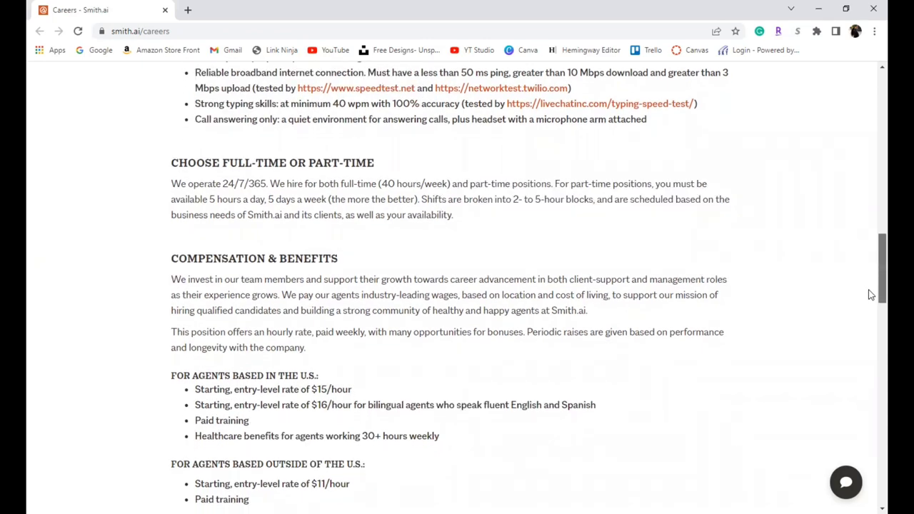
{"action": "scroll", "scroll_direction": "down", "scroll_amount": 3}
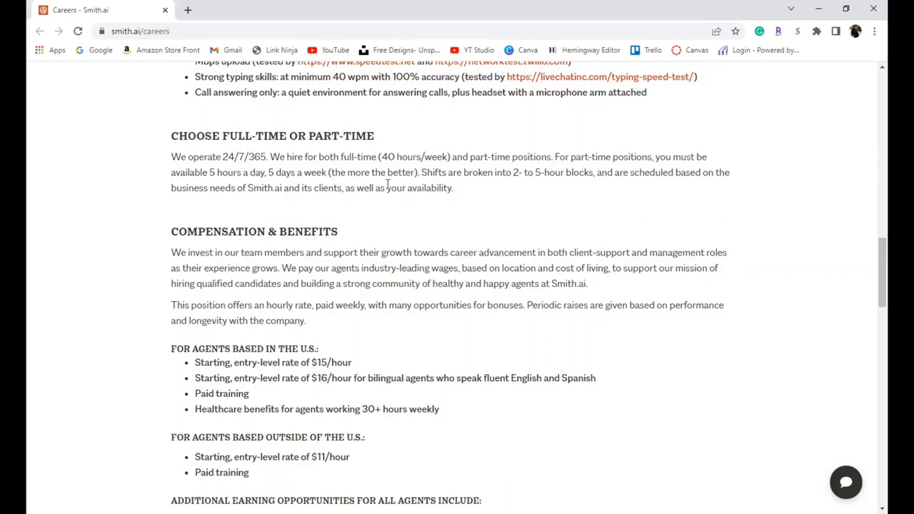
{"action": "mouse_move", "coordinate": [397, 273]}
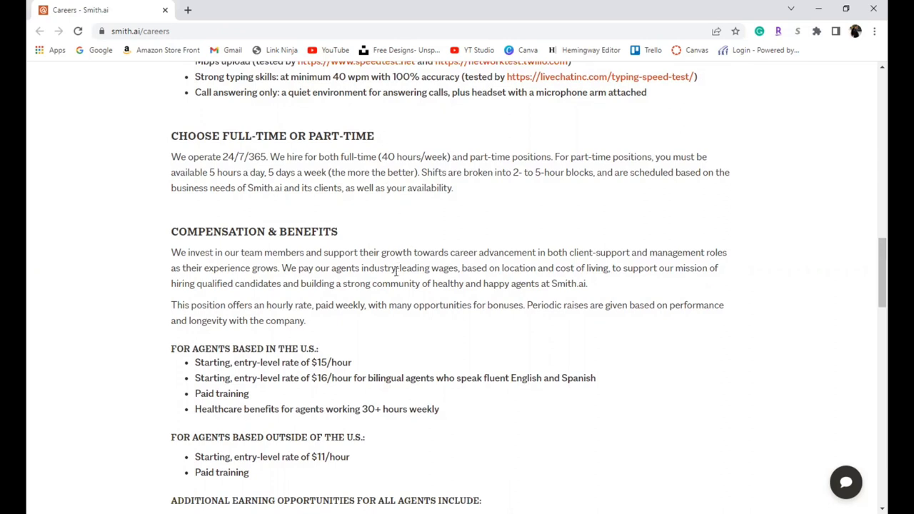
{"action": "mouse_move", "coordinate": [305, 317]}
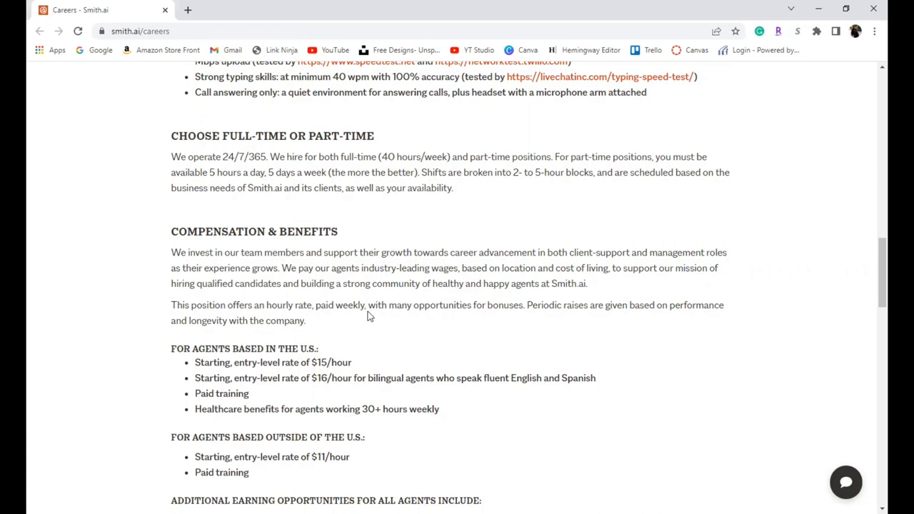
{"action": "scroll", "scroll_direction": "down", "scroll_amount": 3}
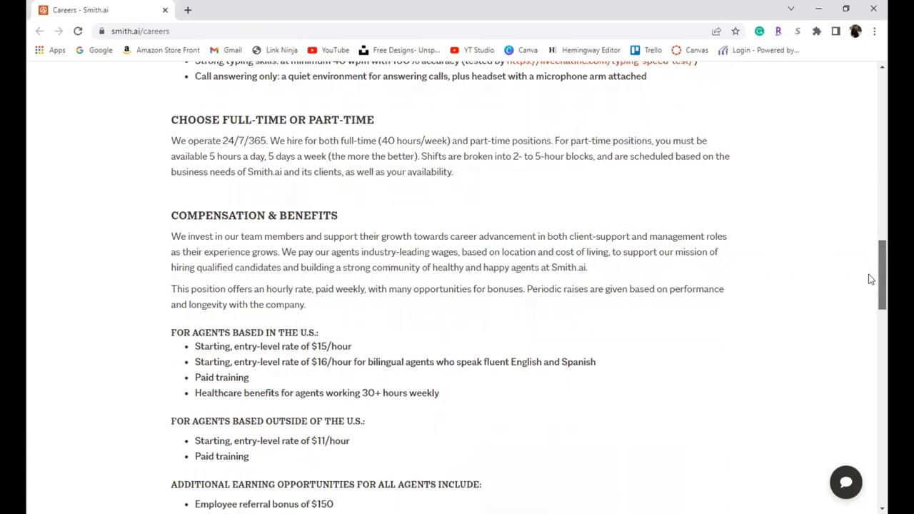
{"action": "scroll", "scroll_direction": "down", "scroll_amount": 3}
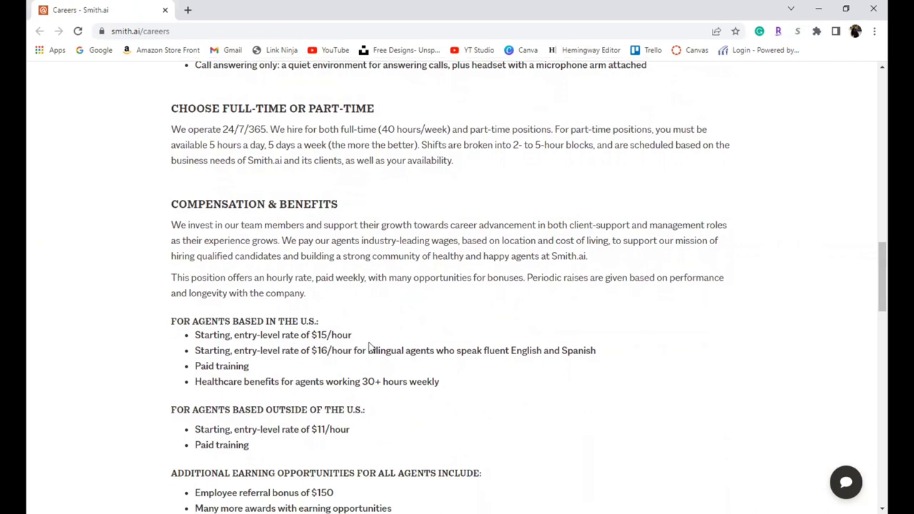
{"action": "mouse_move", "coordinate": [236, 372]}
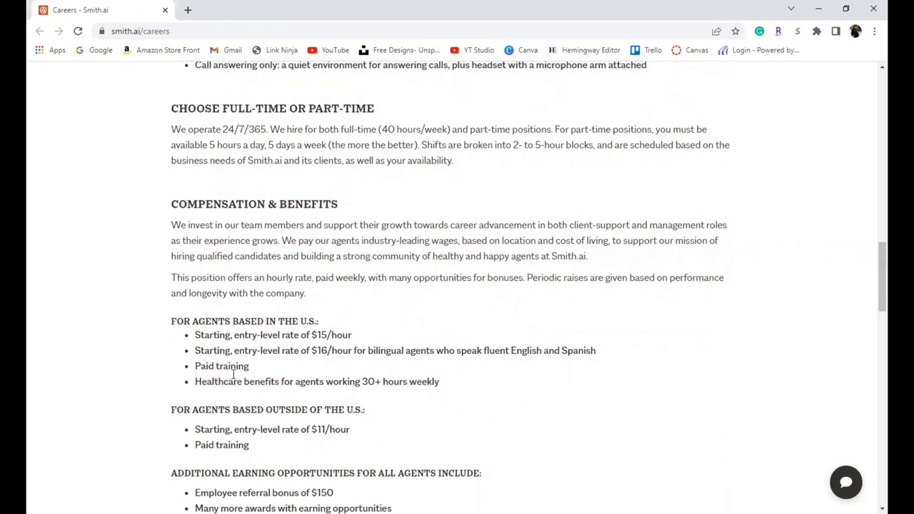
{"action": "mouse_move", "coordinate": [224, 388]}
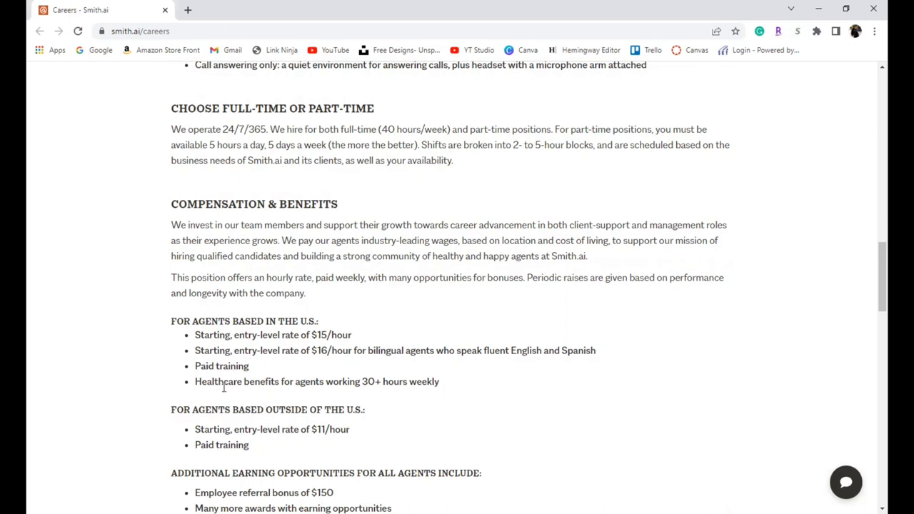
{"action": "mouse_move", "coordinate": [403, 396]}
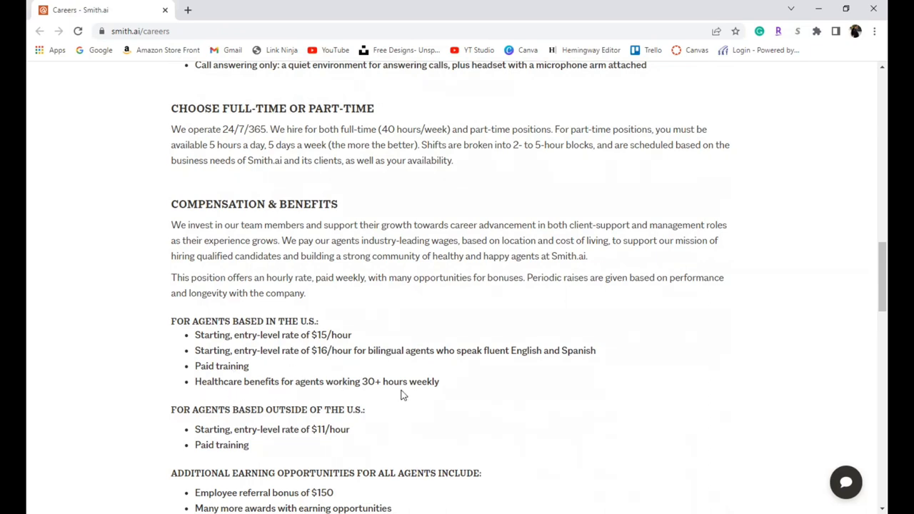
{"action": "mouse_move", "coordinate": [769, 351]}
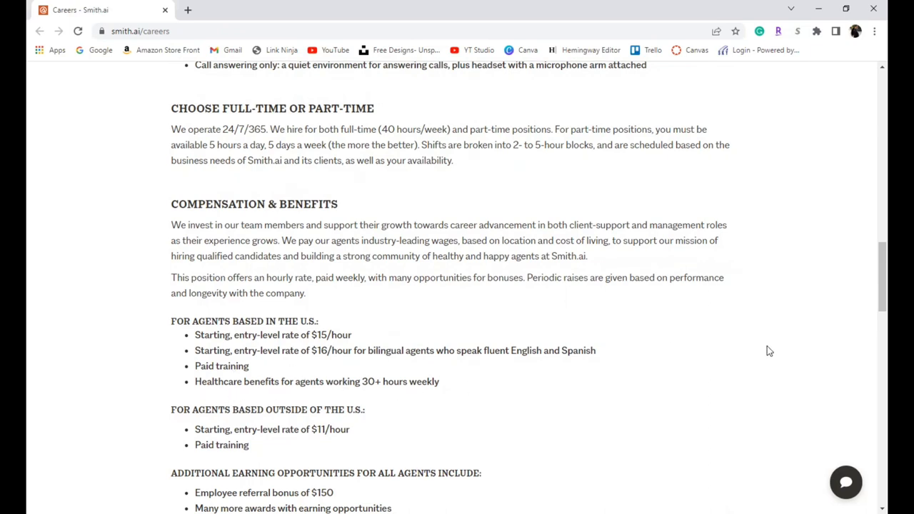
{"action": "scroll", "scroll_direction": "down", "scroll_amount": 3}
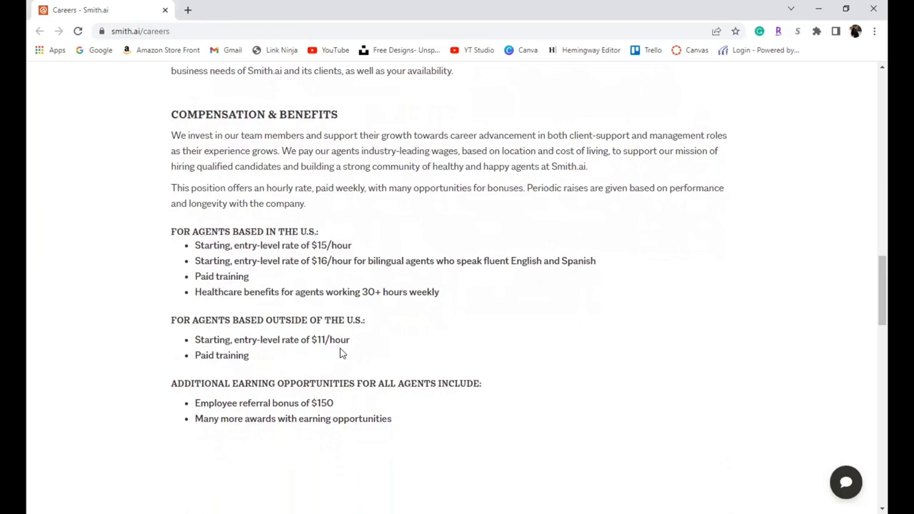
{"action": "mouse_move", "coordinate": [358, 359]}
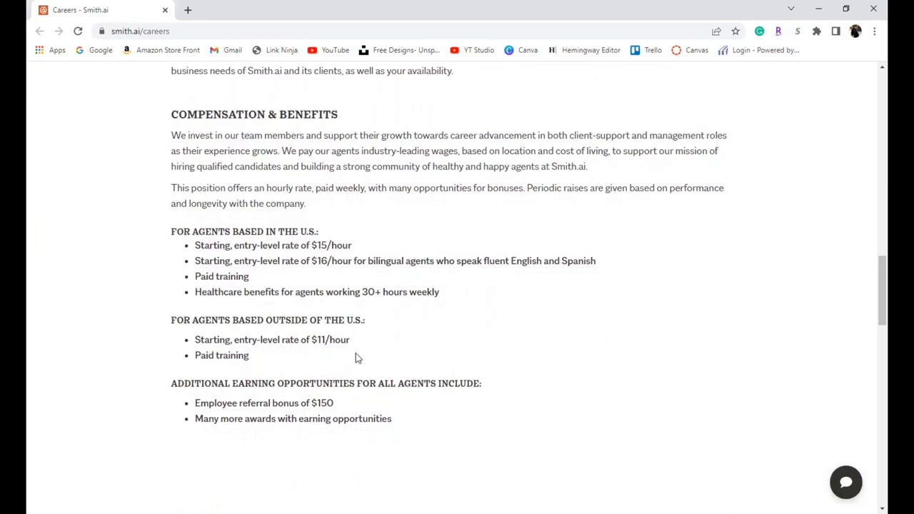
{"action": "mouse_move", "coordinate": [328, 397]}
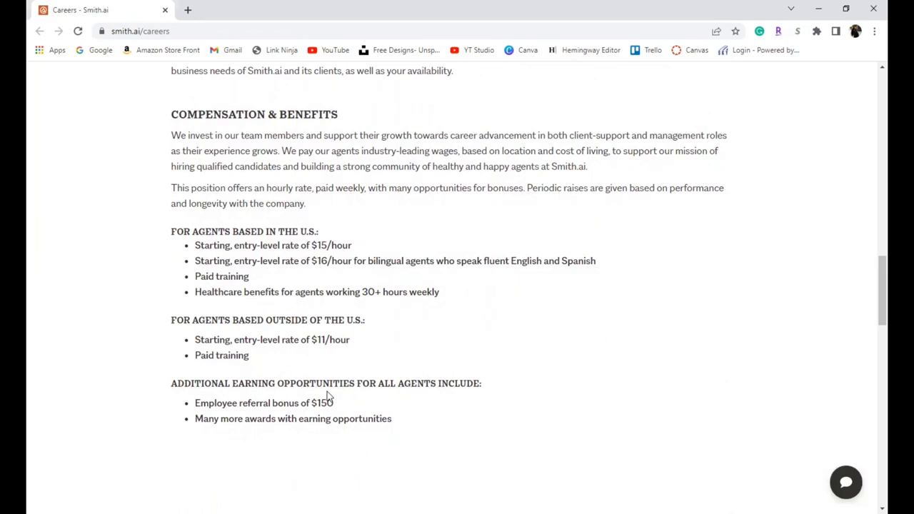
{"action": "mouse_move", "coordinate": [871, 349]}
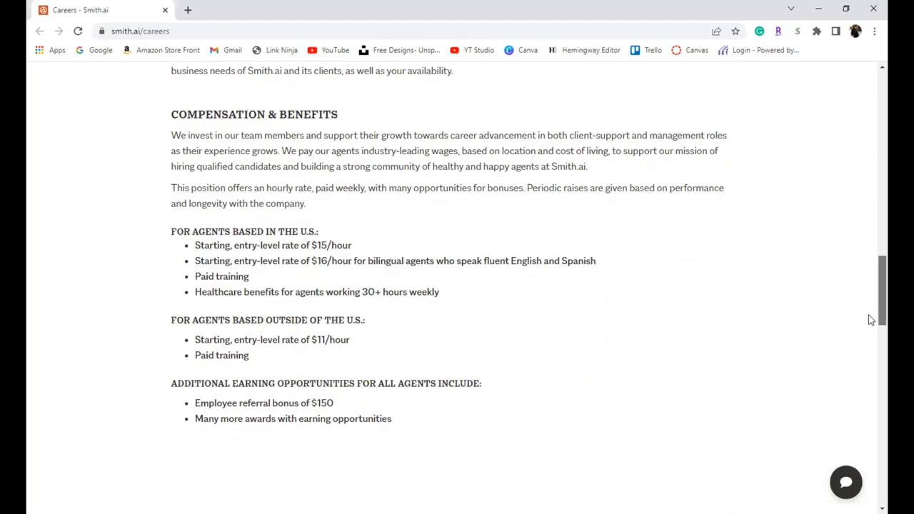
{"action": "scroll", "scroll_direction": "down", "scroll_amount": 3}
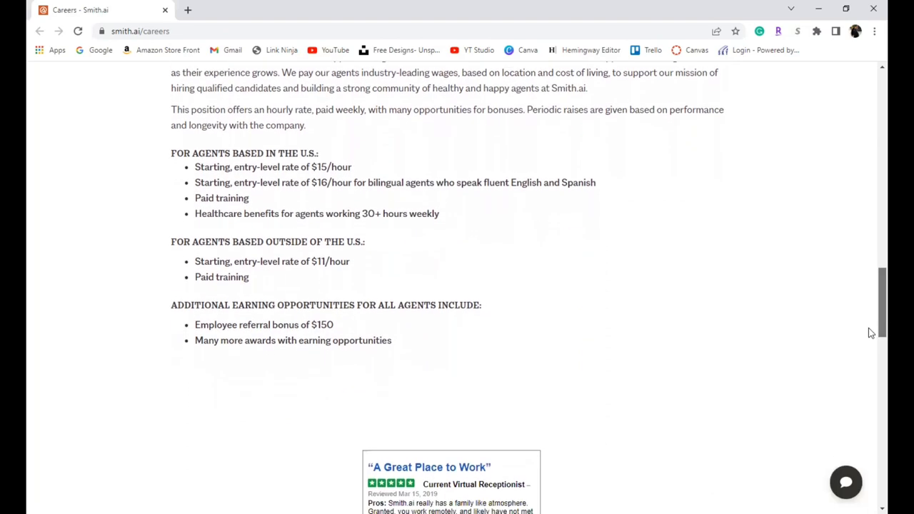
{"action": "scroll", "scroll_direction": "down", "scroll_amount": 3}
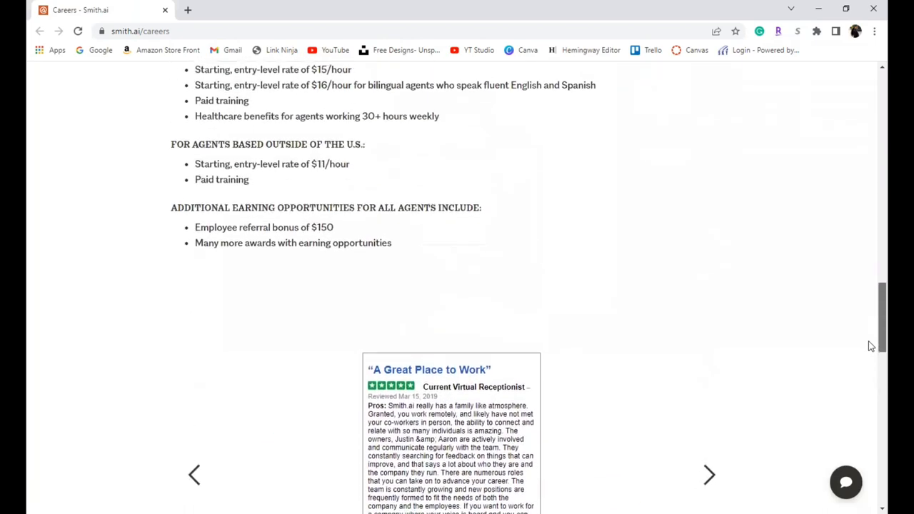
{"action": "scroll", "scroll_direction": "up", "scroll_amount": 3}
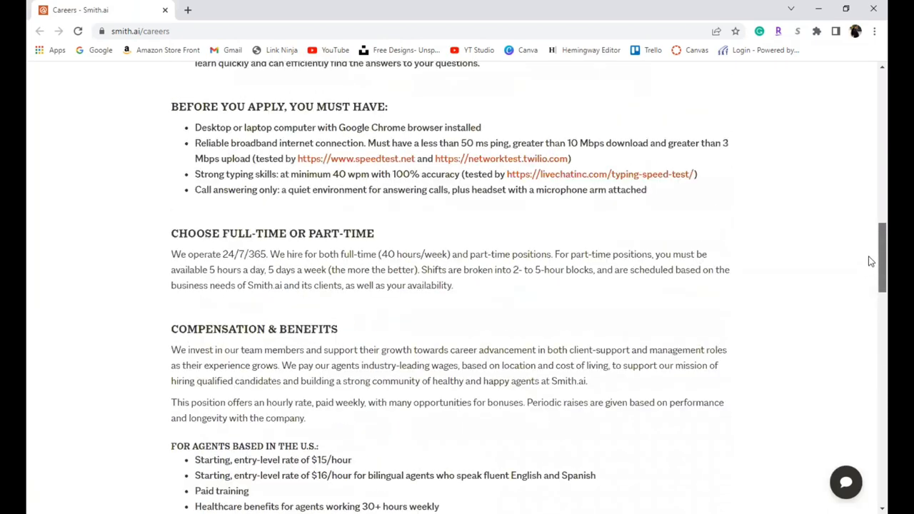
{"action": "scroll", "scroll_direction": "up", "scroll_amount": 3}
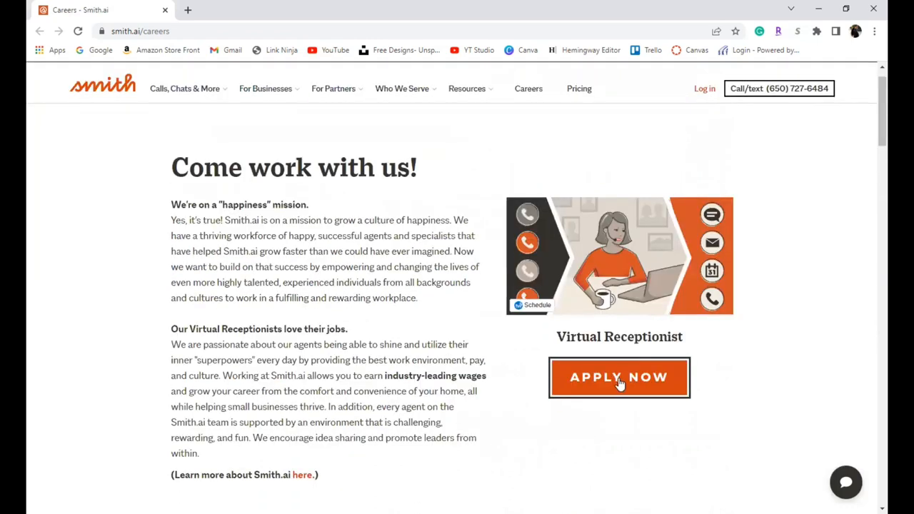
{"action": "mouse_move", "coordinate": [640, 489]}
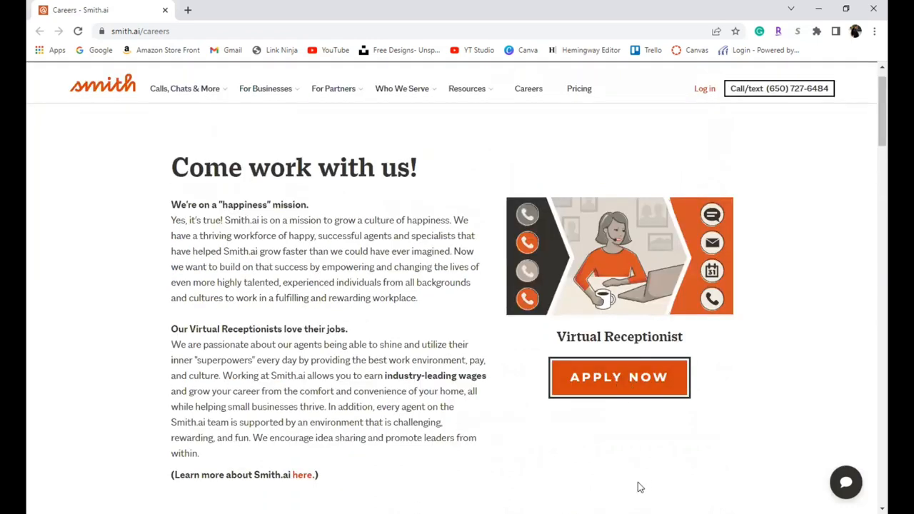